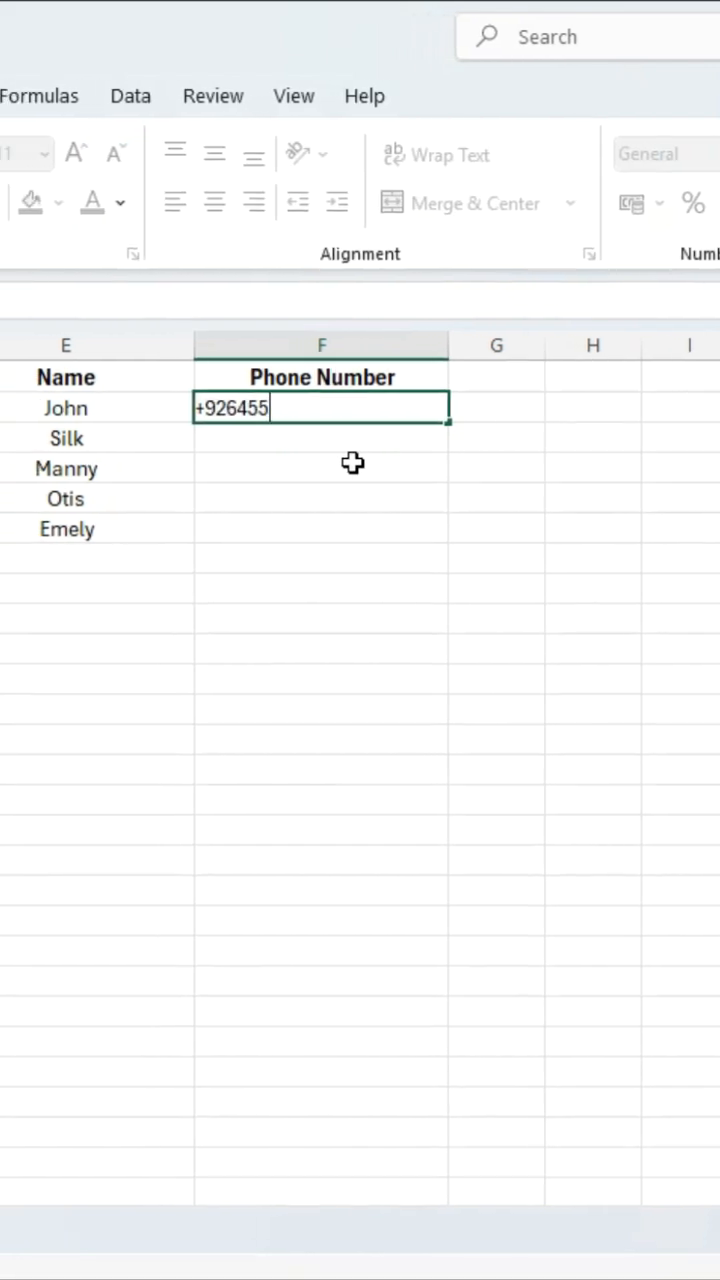
pyautogui.write('6974')
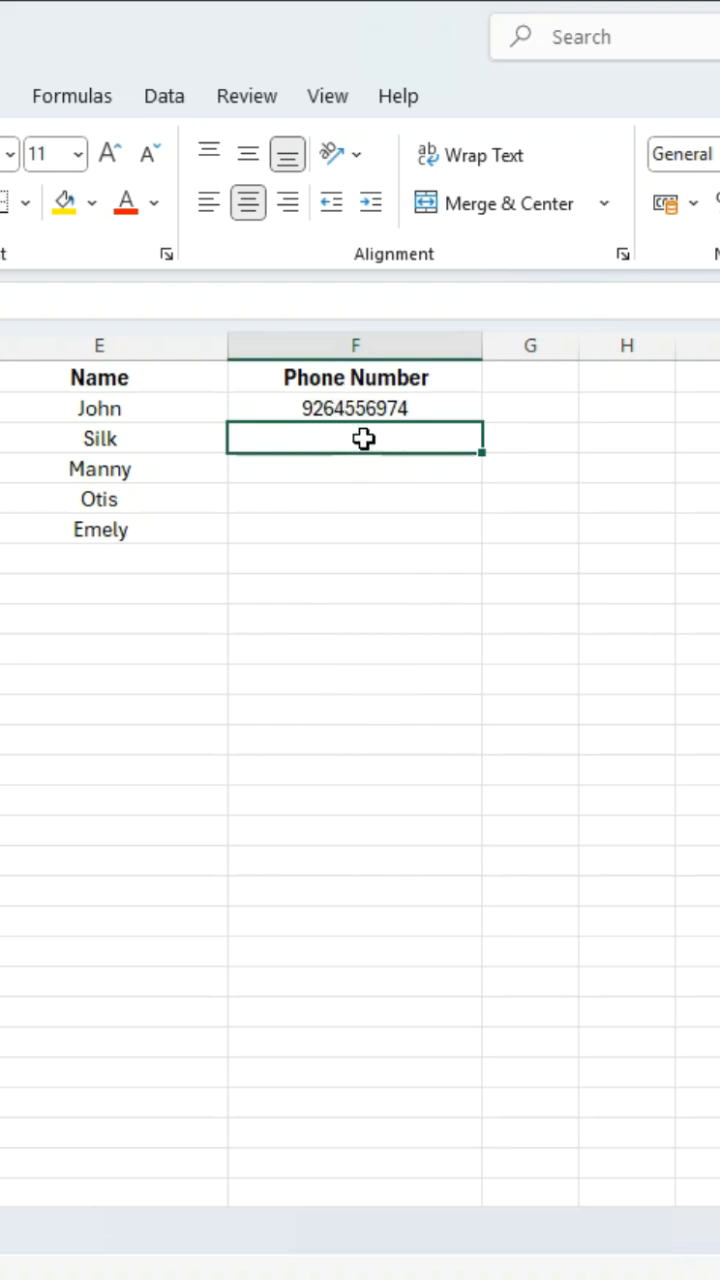
pyautogui.hscroll(3)
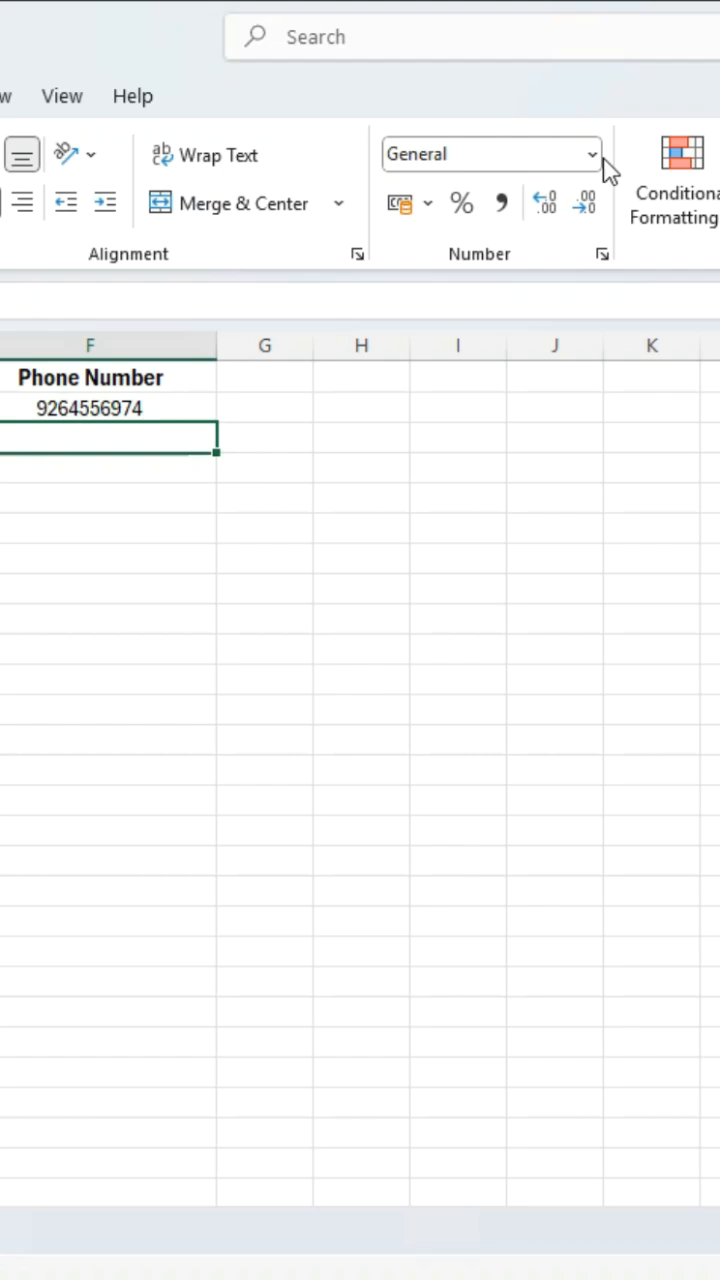
pyautogui.click(590, 154)
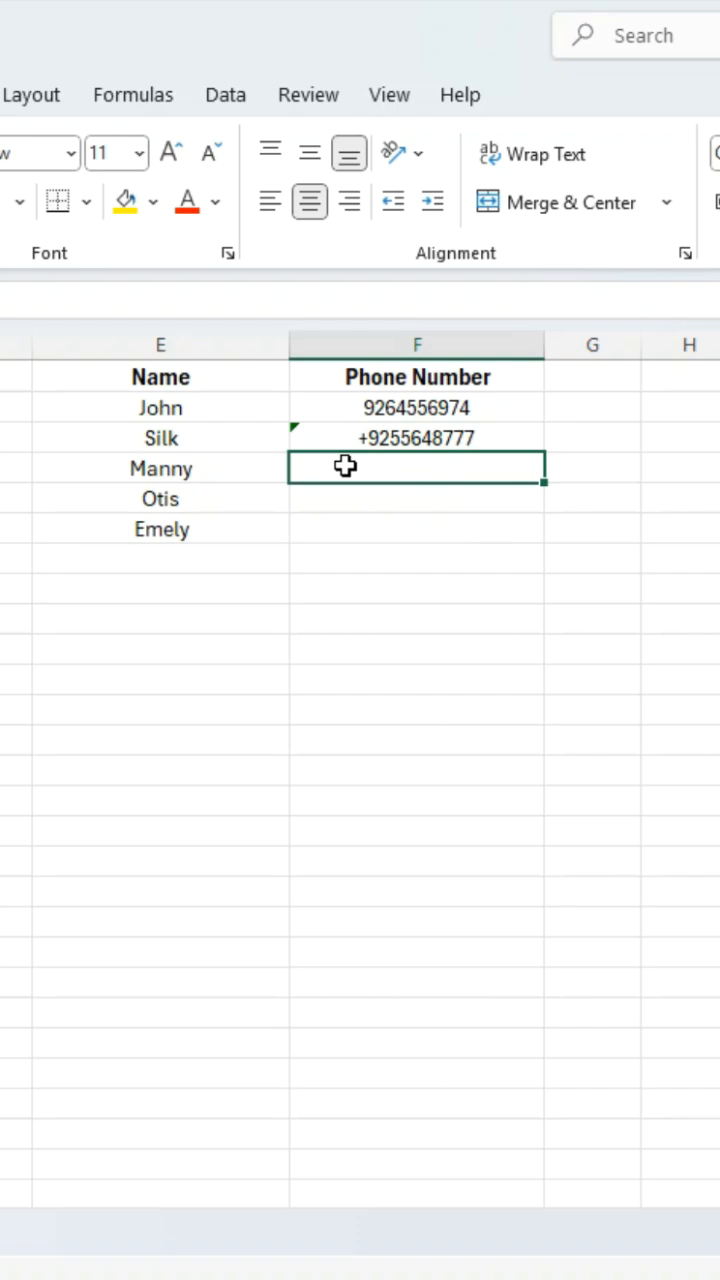
pyautogui.click(418, 438)
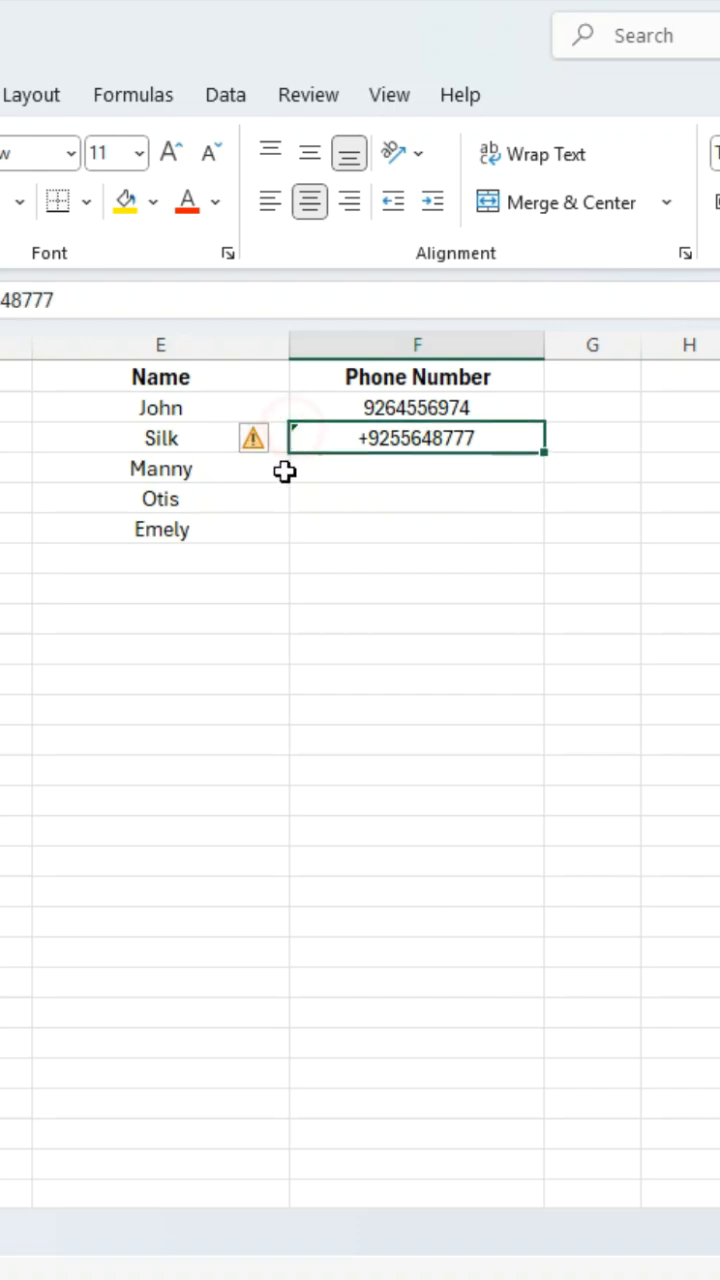
pyautogui.click(252, 438)
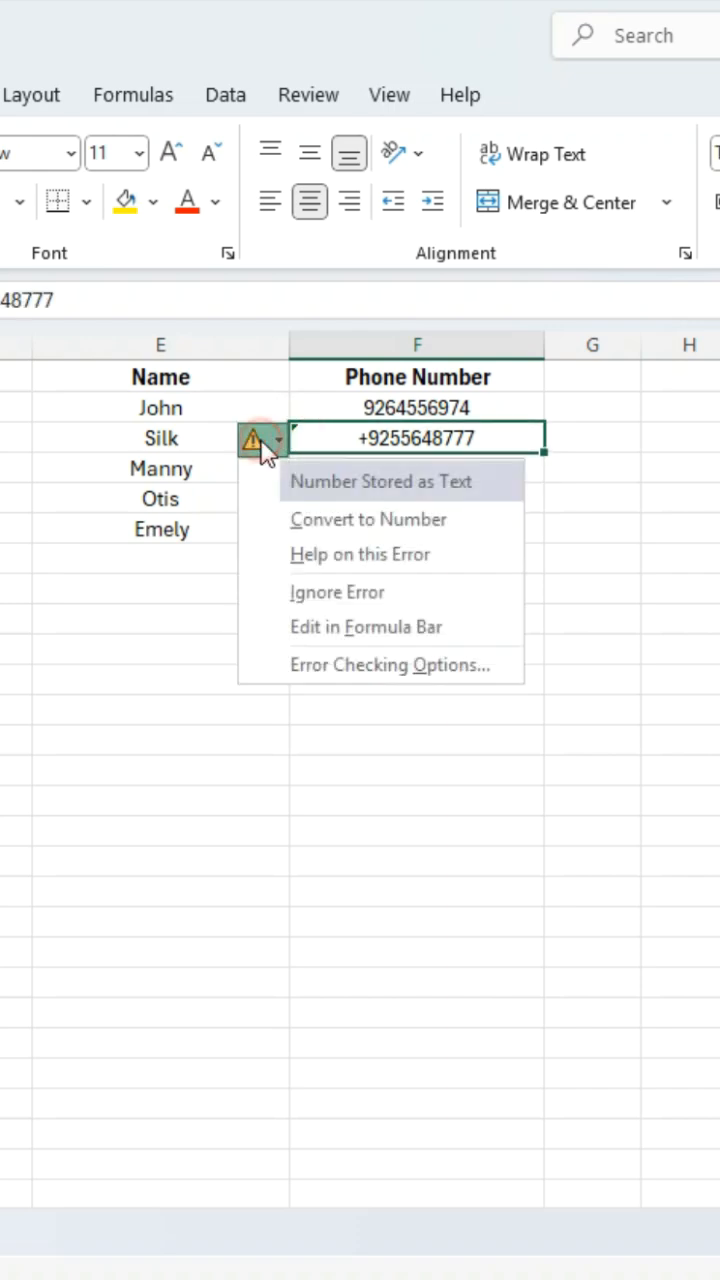
pyautogui.click(292, 604)
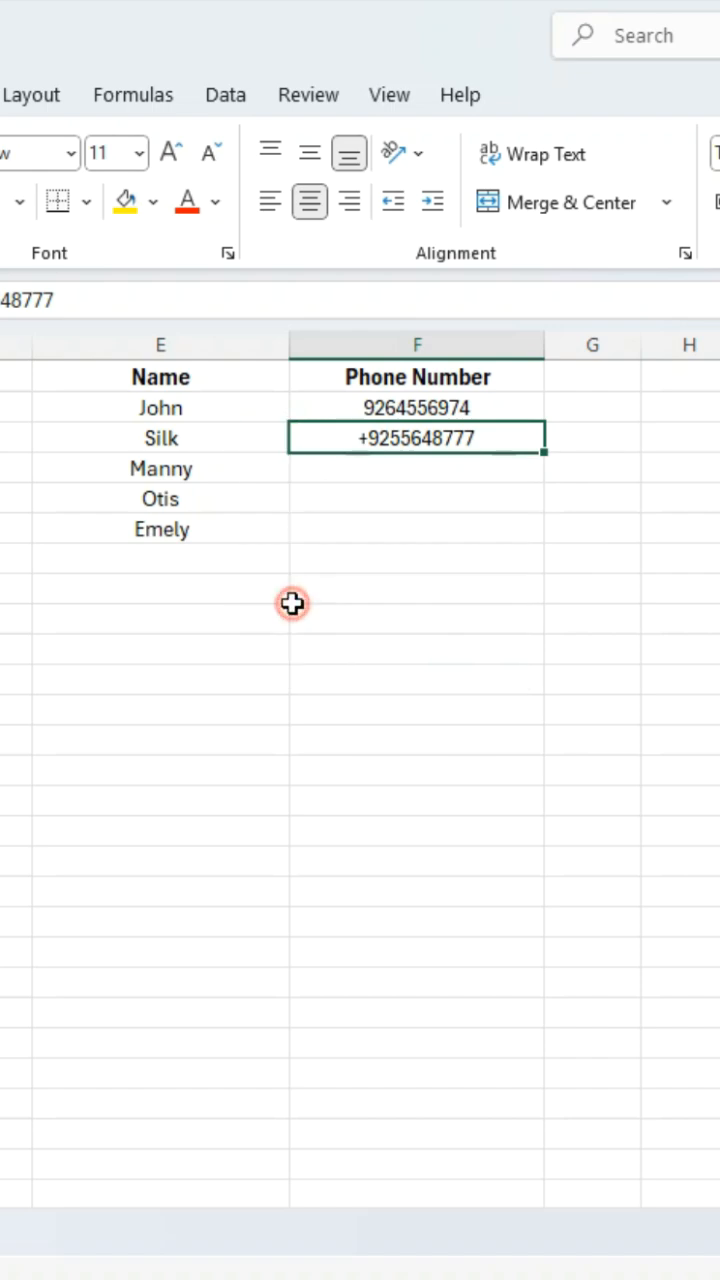
pyautogui.moveTo(448, 470)
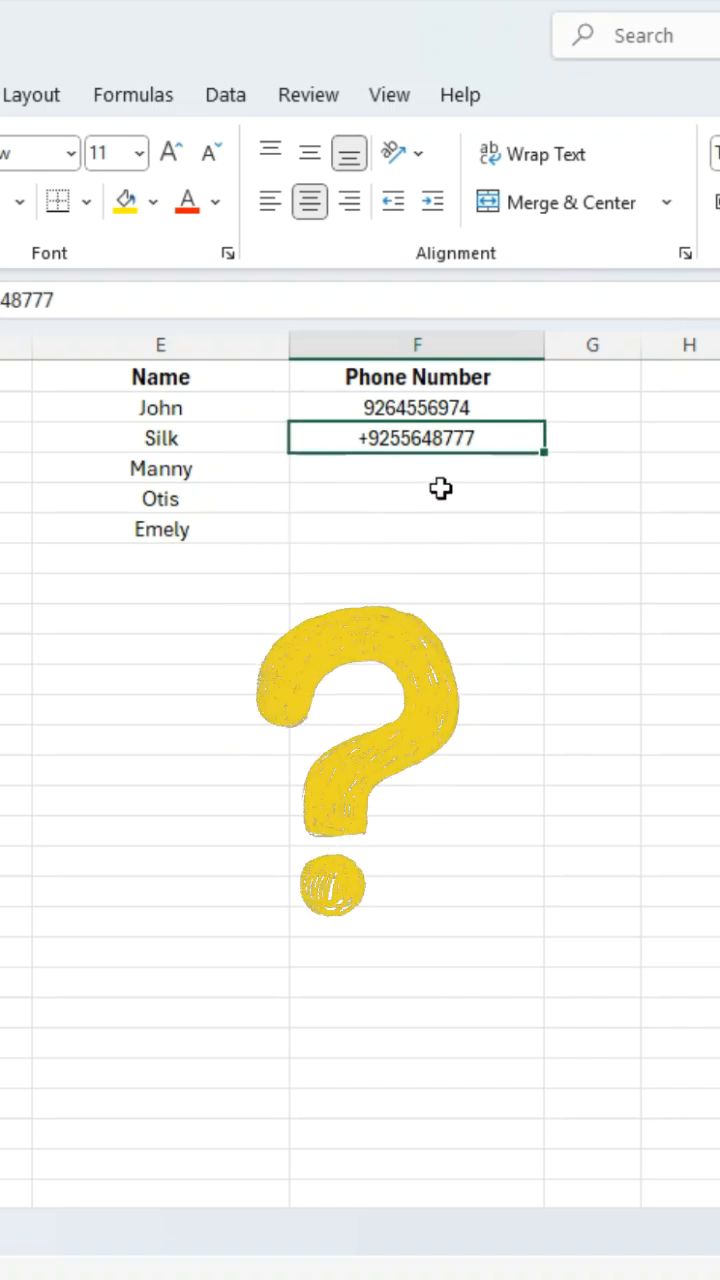
pyautogui.click(416, 468)
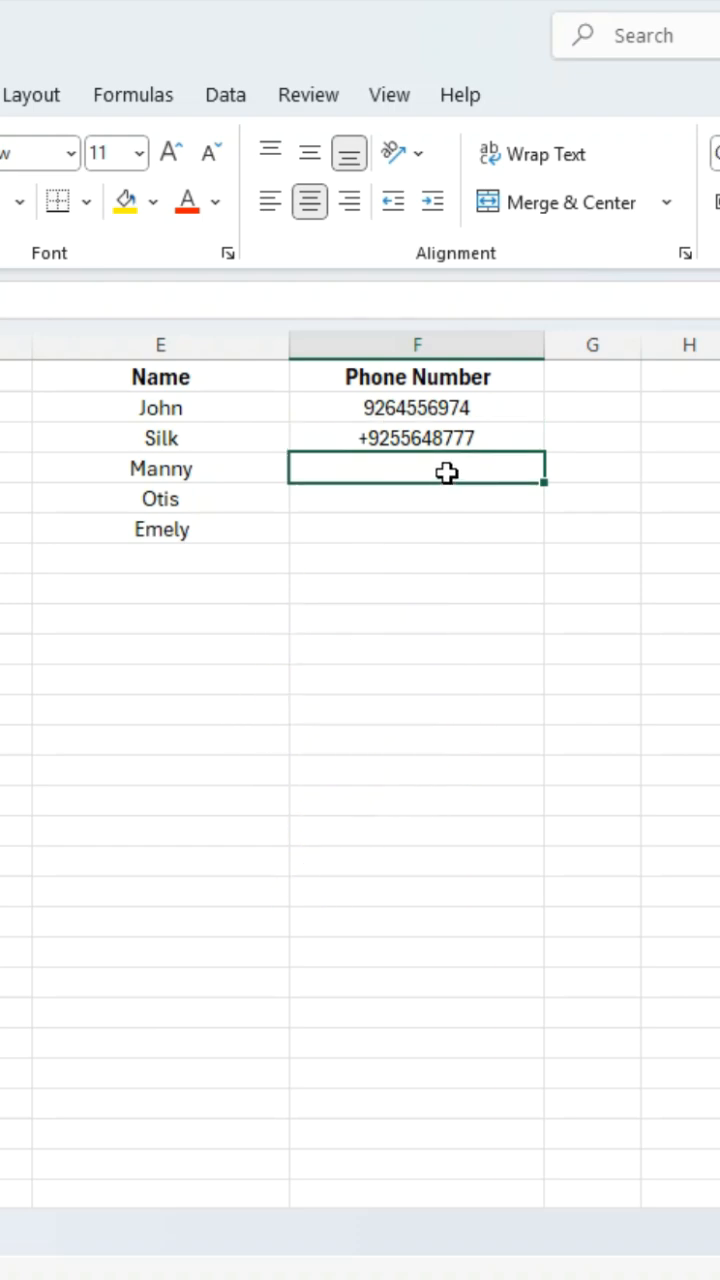
pyautogui.moveTo(418, 468); pyautogui.dragTo(418, 530)
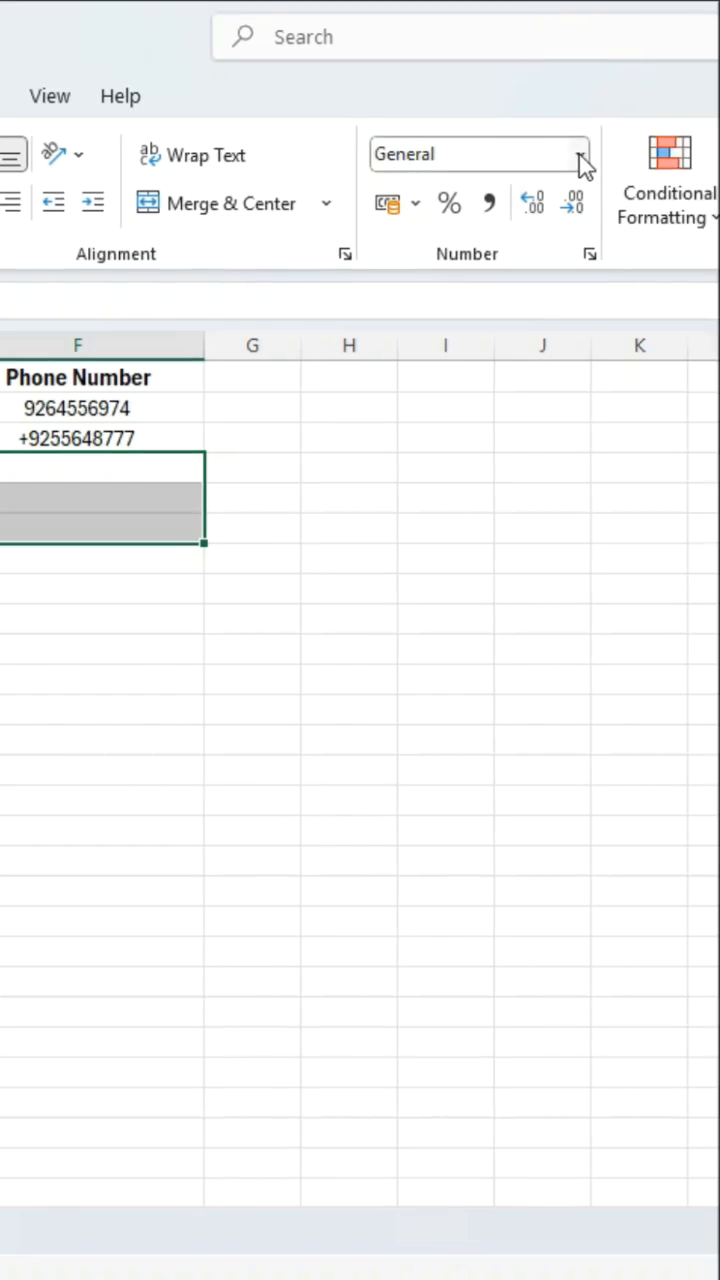
pyautogui.click(580, 156)
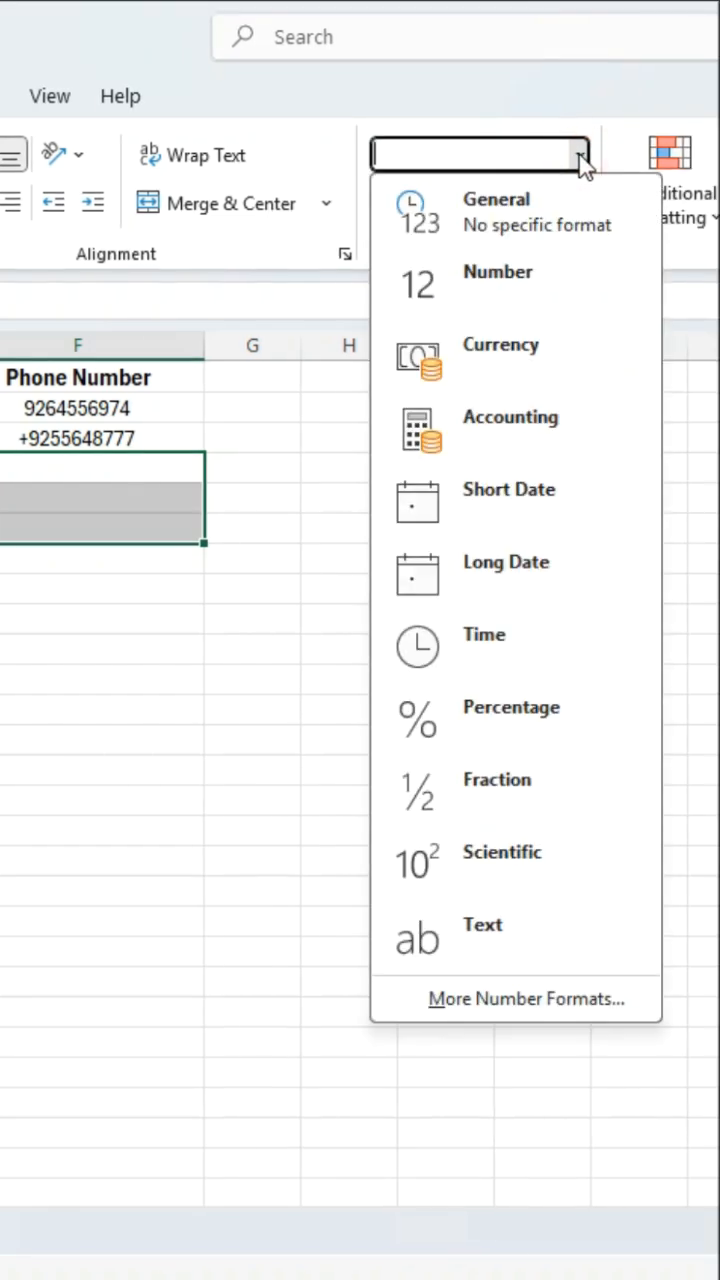
pyautogui.click(482, 936)
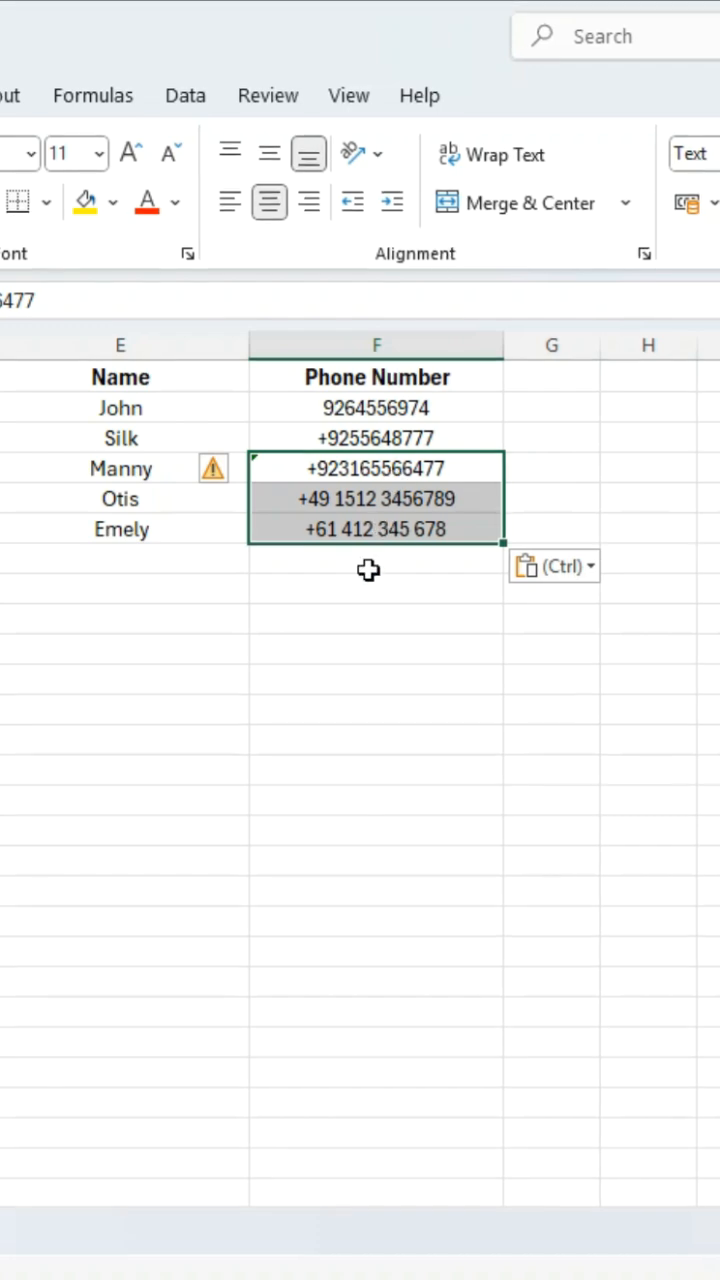
pyautogui.moveTo(368, 592)
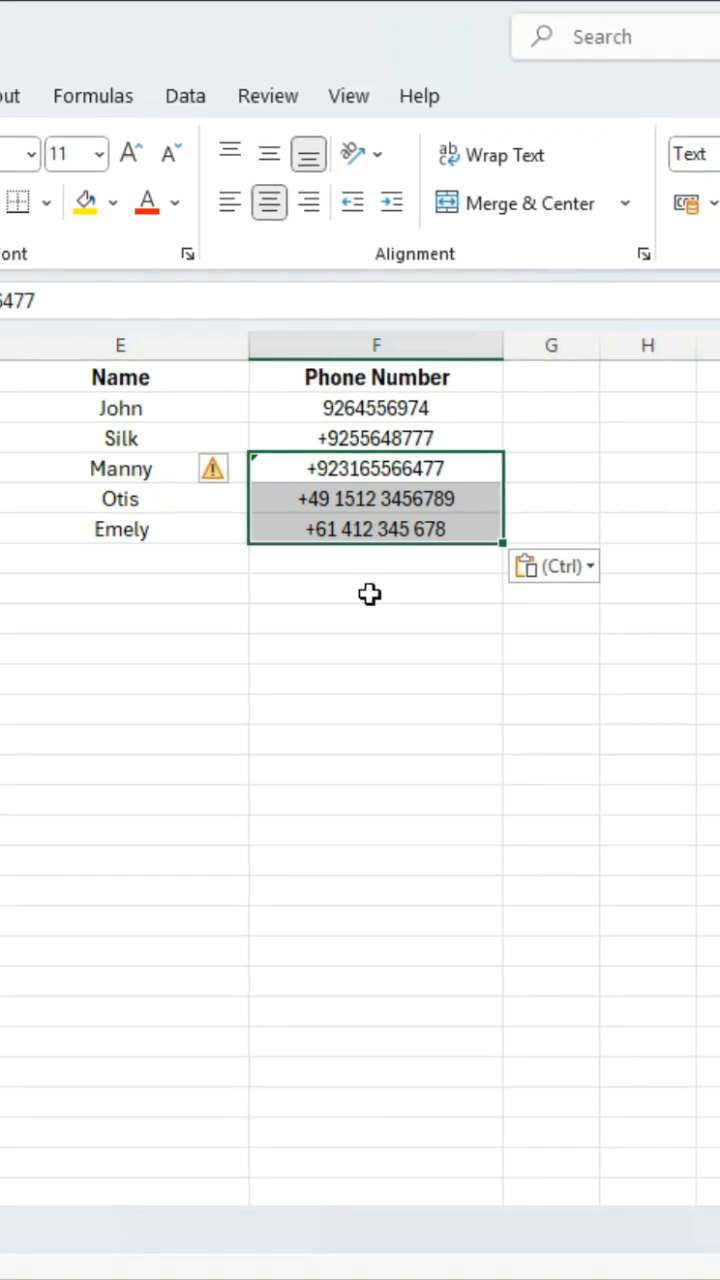
pyautogui.click(236, 470)
pyautogui.write("'")
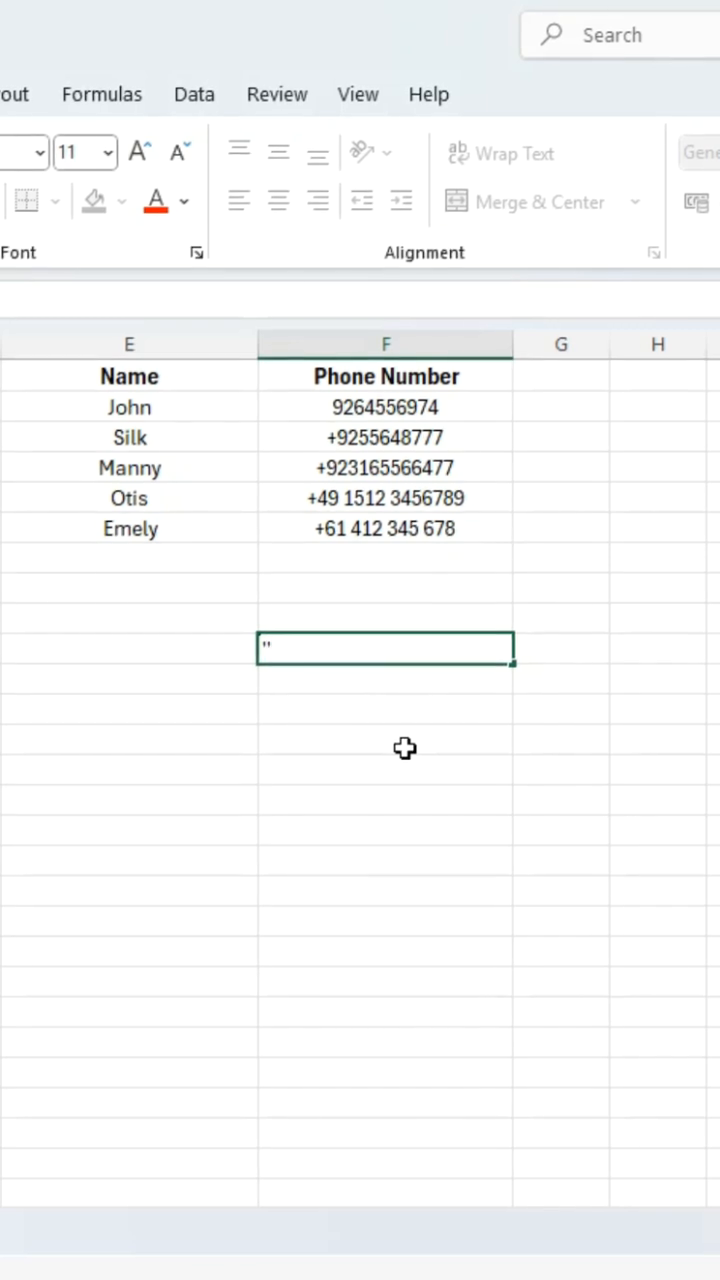
# - Enter '+926455877 with a leading apostrophe below the table and check its error smart tag
pyautogui.write('+')
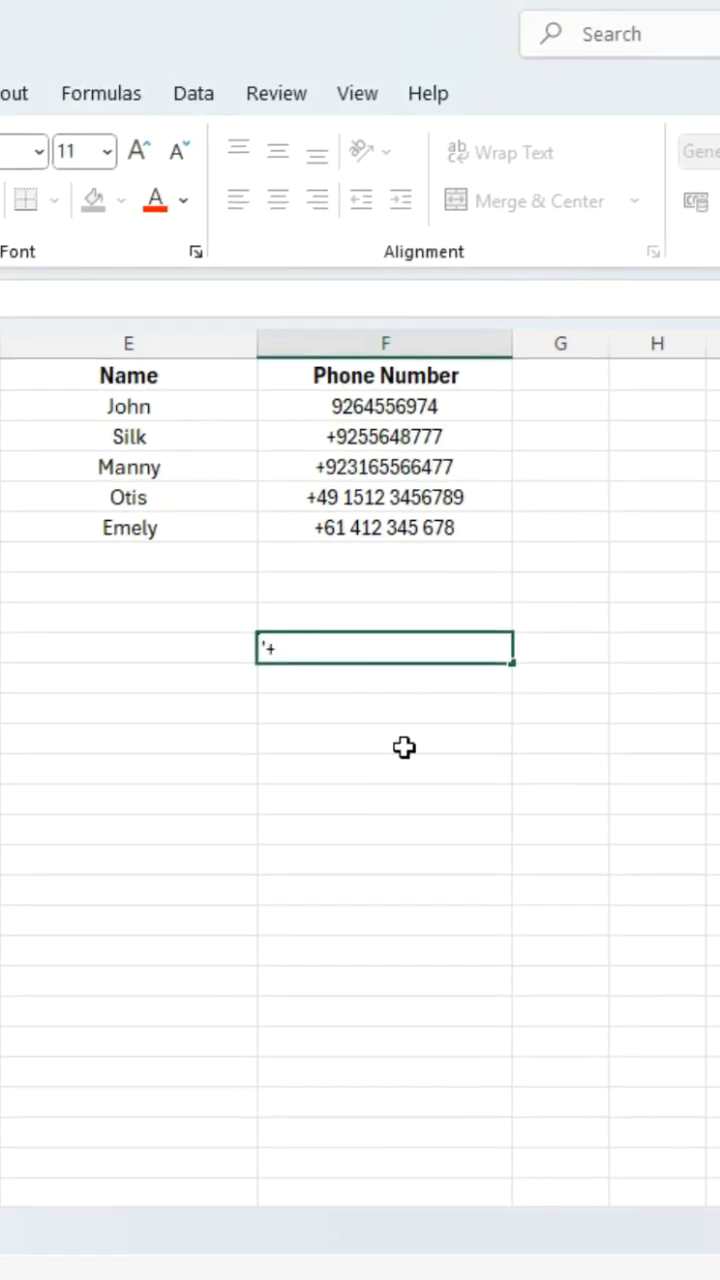
pyautogui.write('92')
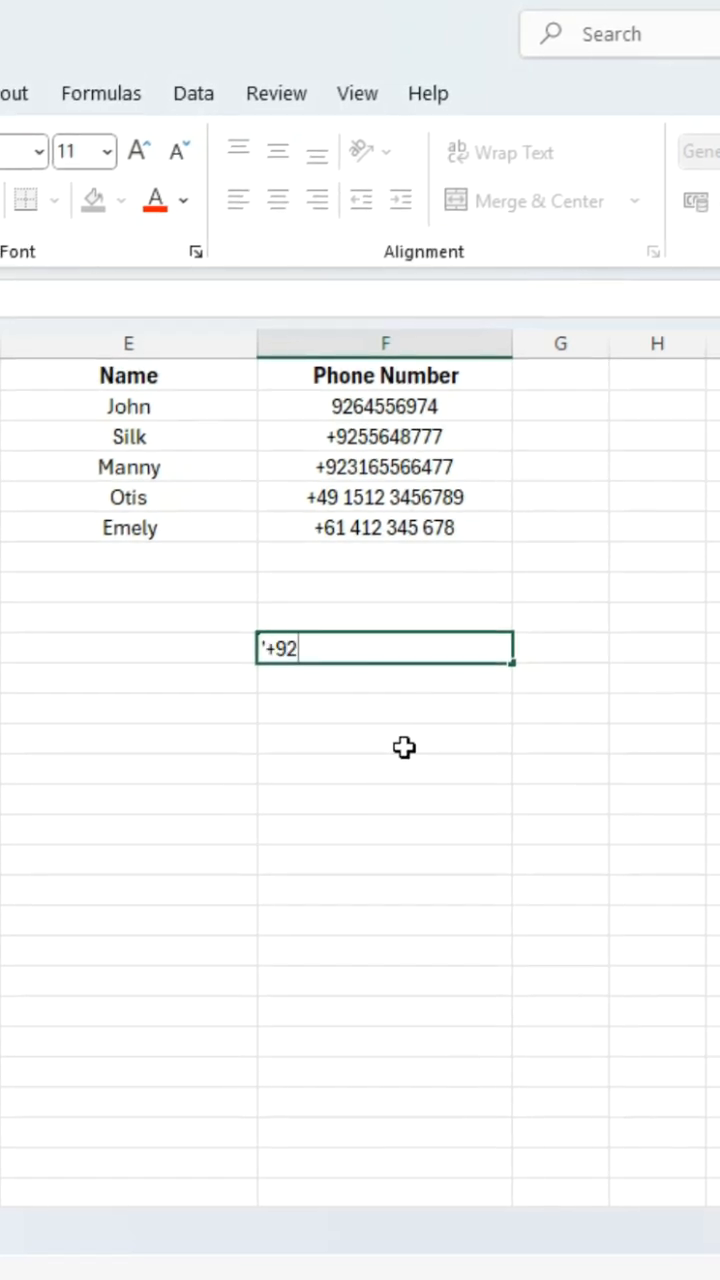
pyautogui.write('6455877')
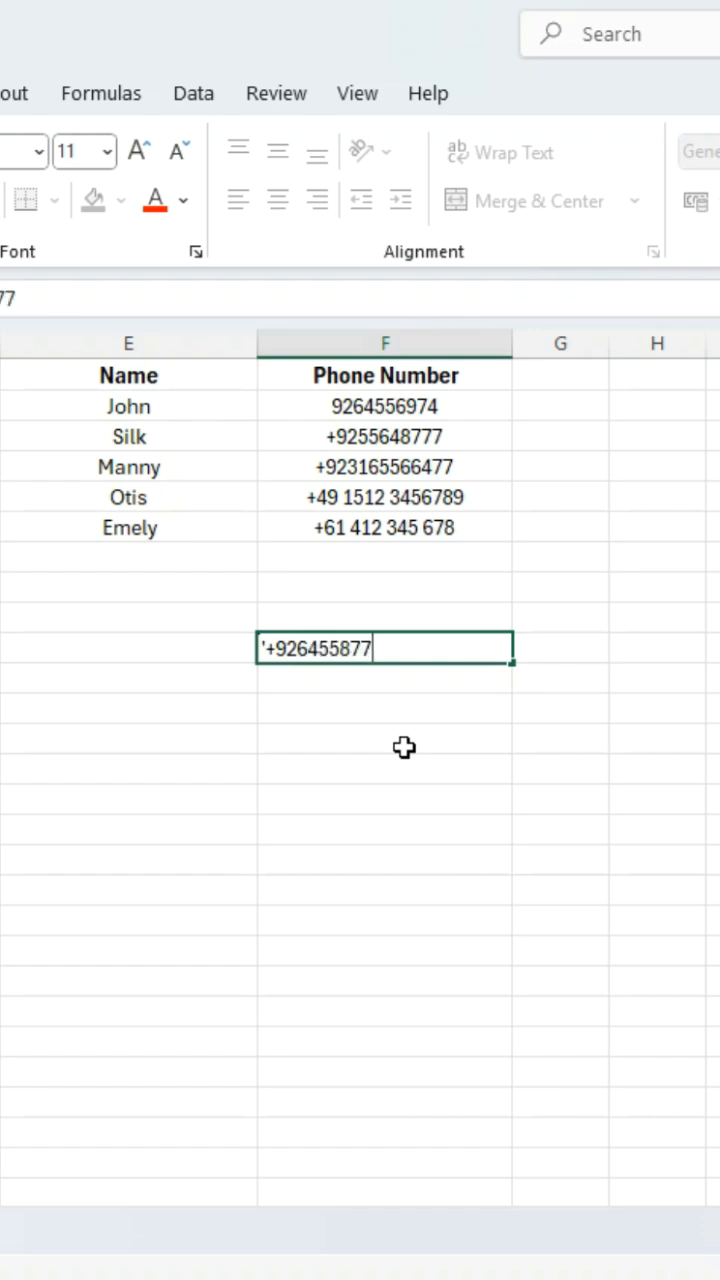
pyautogui.press('Return')
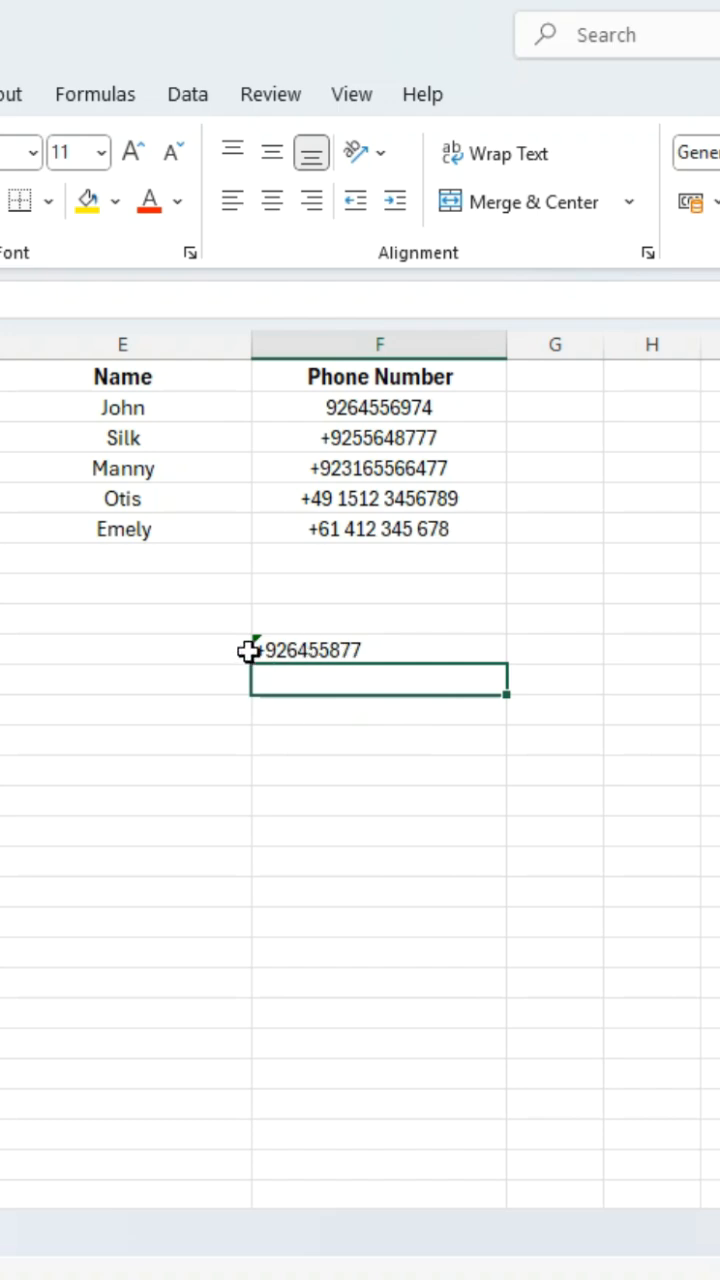
pyautogui.click(238, 652)
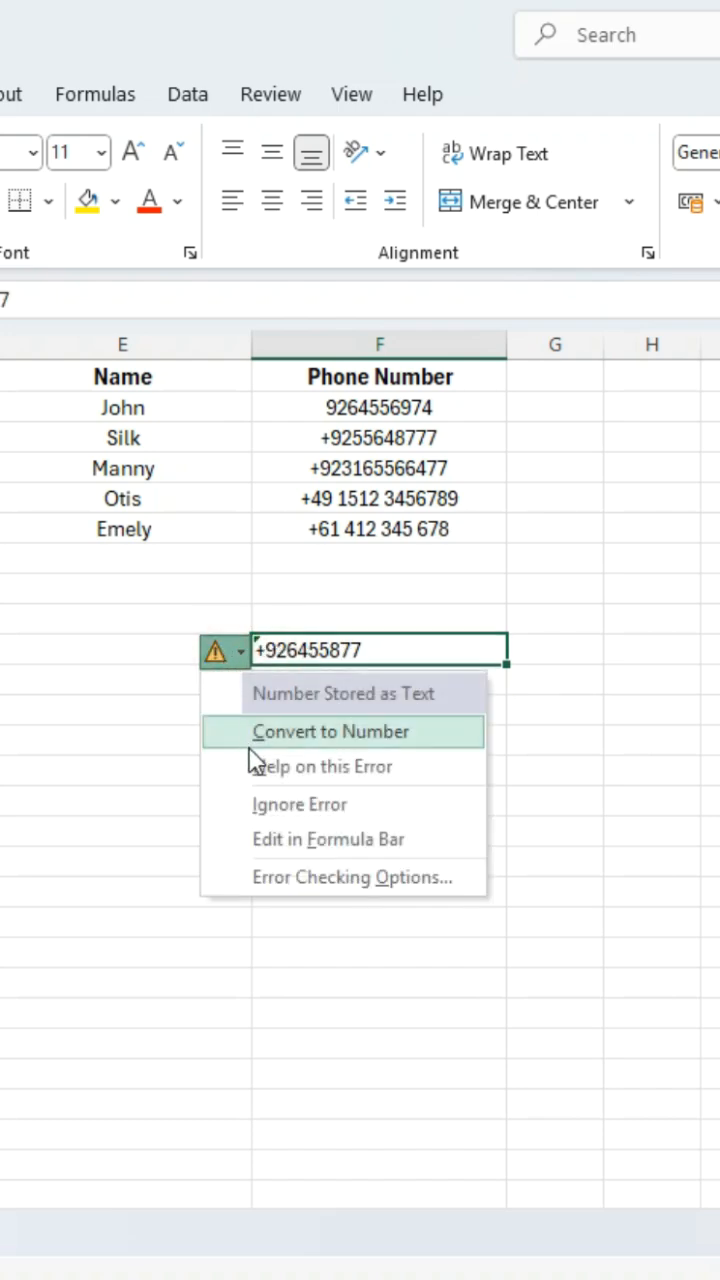